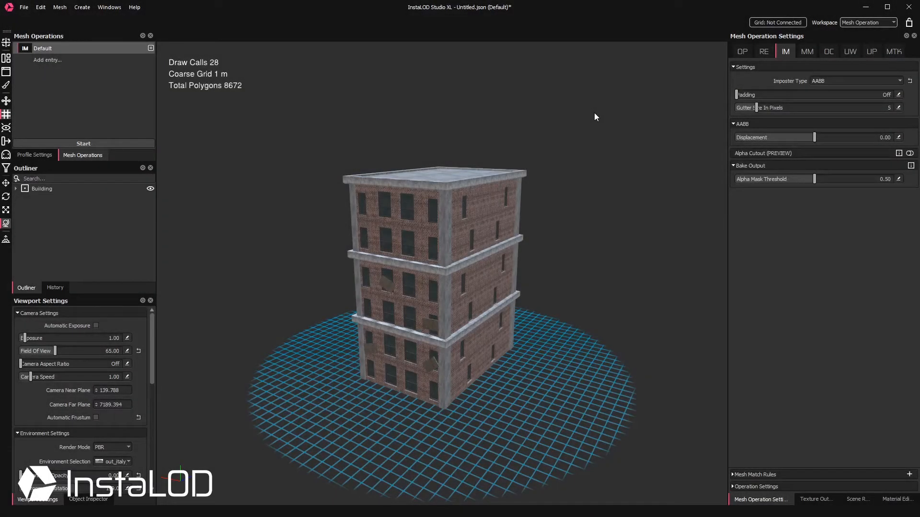
mouse_move(594, 121)
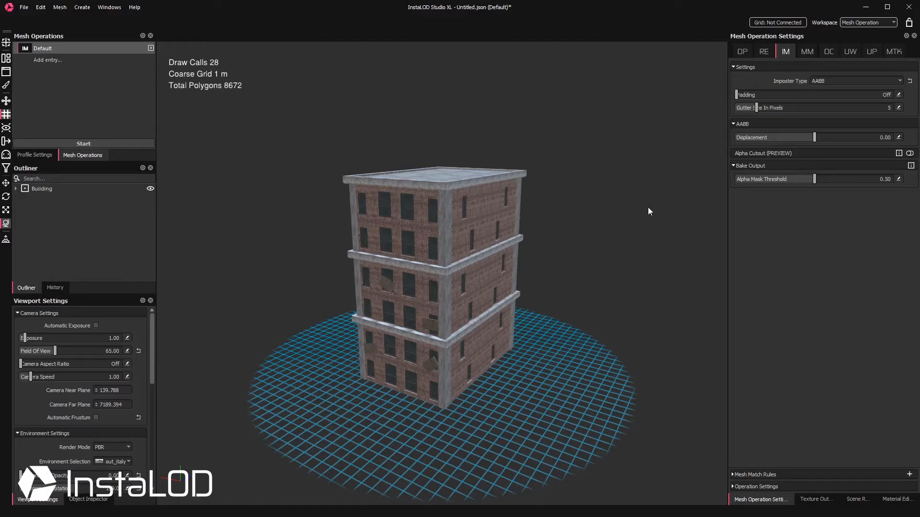
- Show the Texture Output settings for the imposter bake
left_click(817, 499)
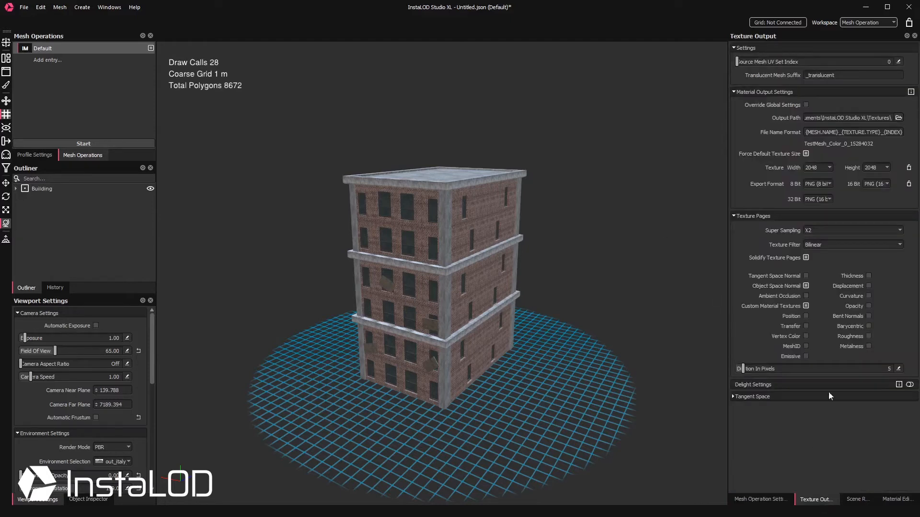
- Set baked texture width and height to 1024 and super sampling to X2 after toggling None
left_click(828, 166)
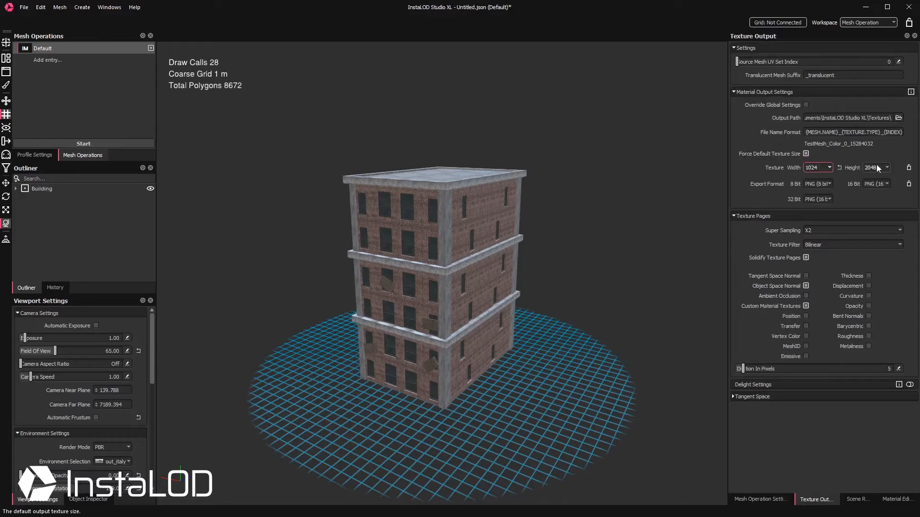
left_click(874, 167)
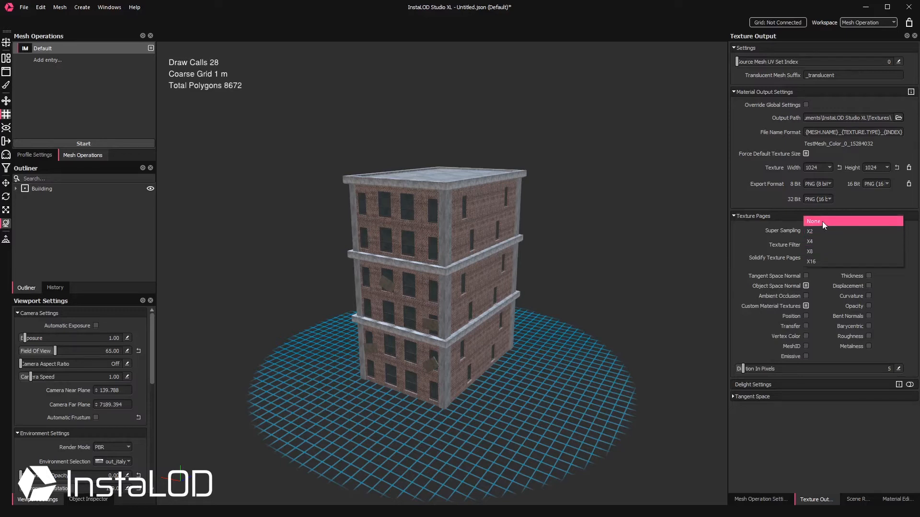
left_click(813, 222)
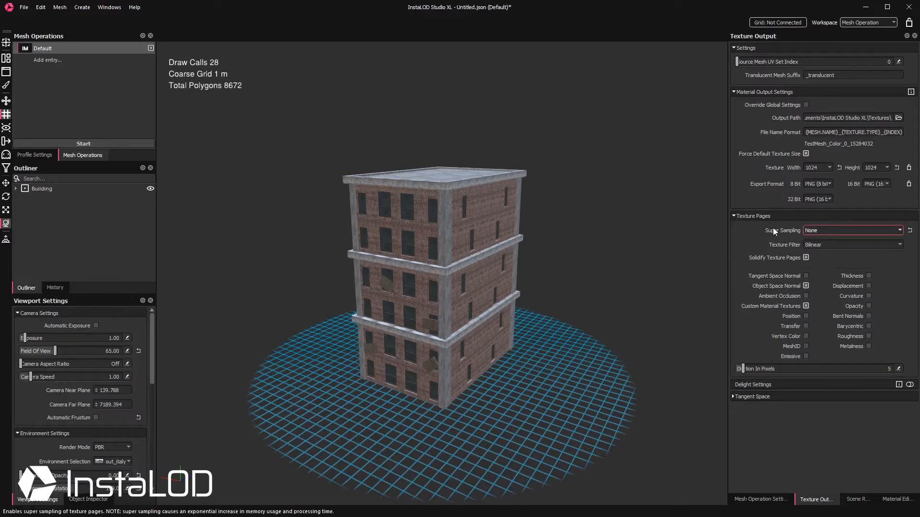
left_click(851, 230)
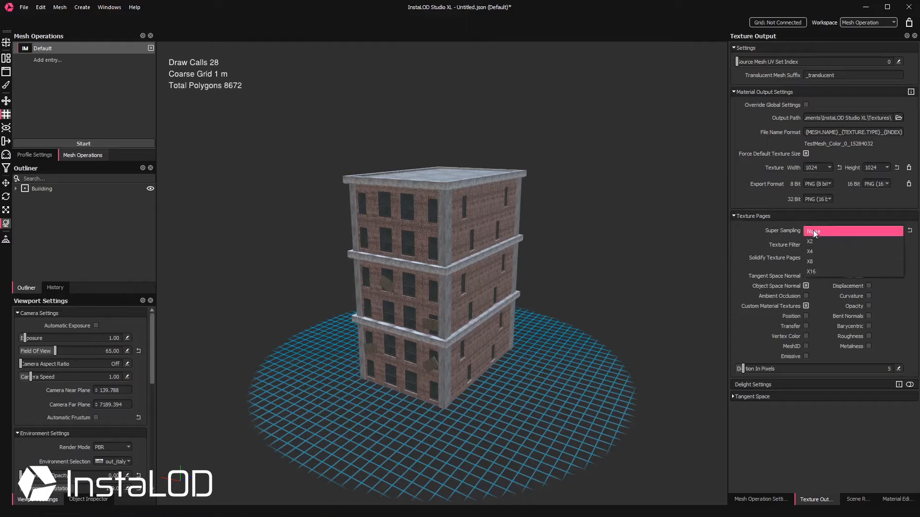
left_click(810, 241)
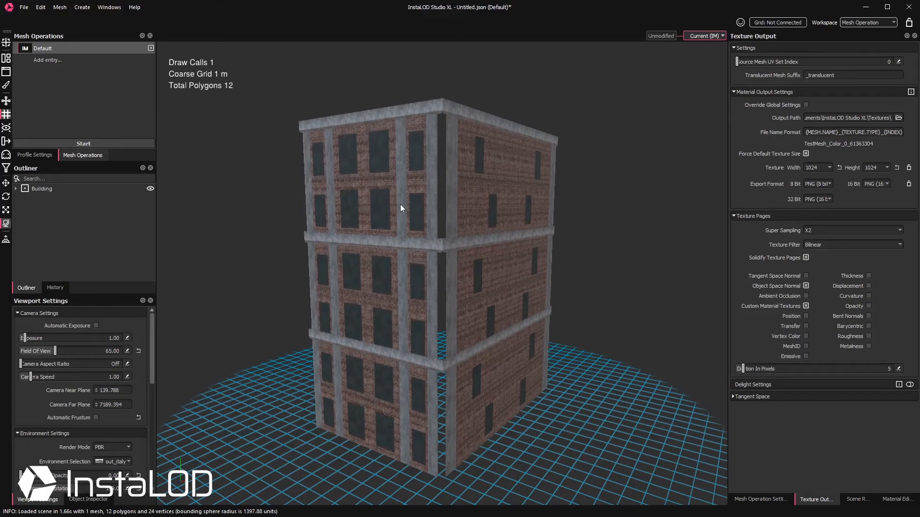
- Orbit around the generated imposter box to inspect it
left_click_drag(402, 208, 461, 116)
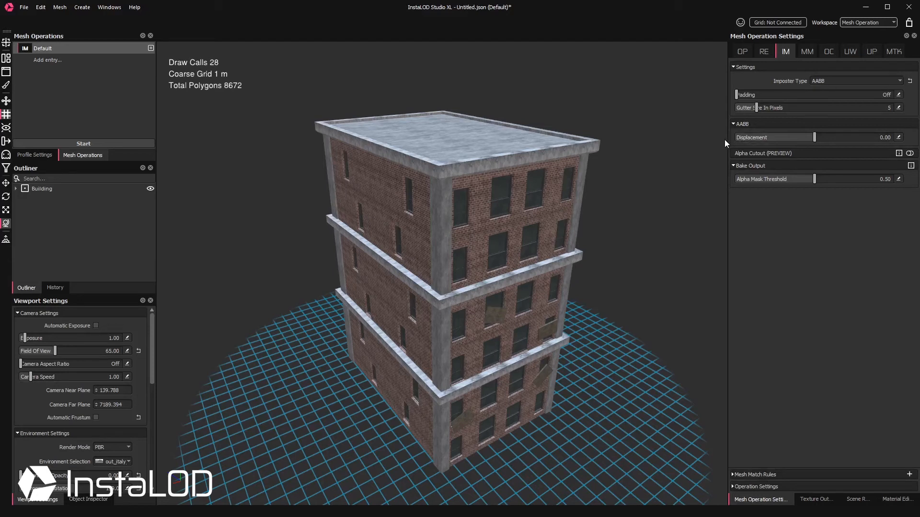
mouse_move(763, 137)
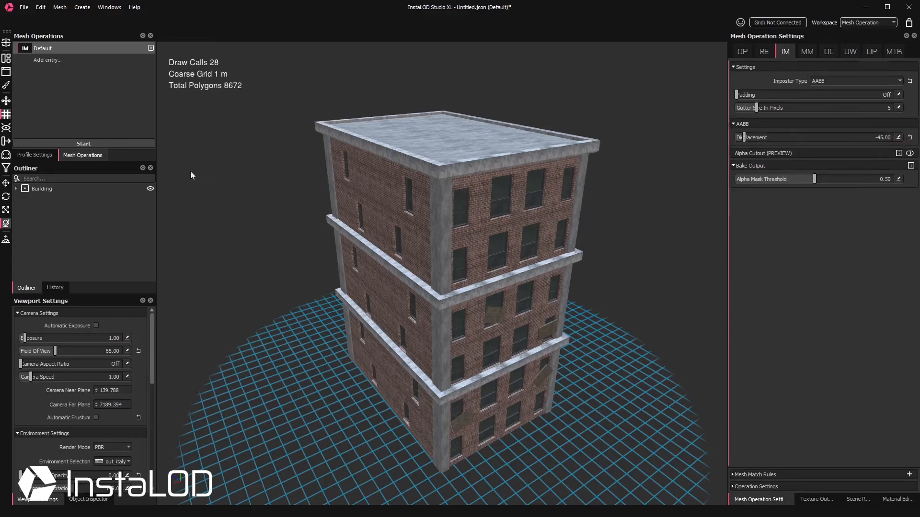
- Re-bake the imposter with displacement -45 and inspect the closed box's roof
left_click(83, 142)
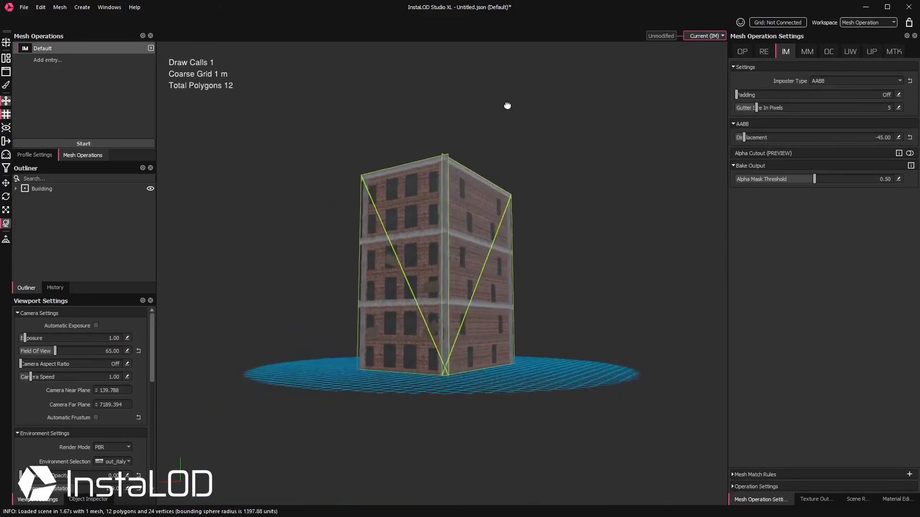
left_click_drag(507, 105, 249, 167)
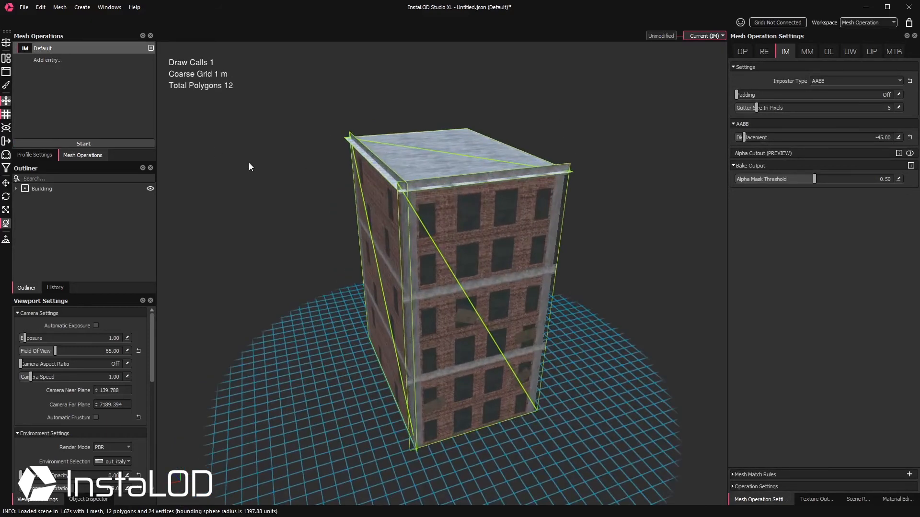